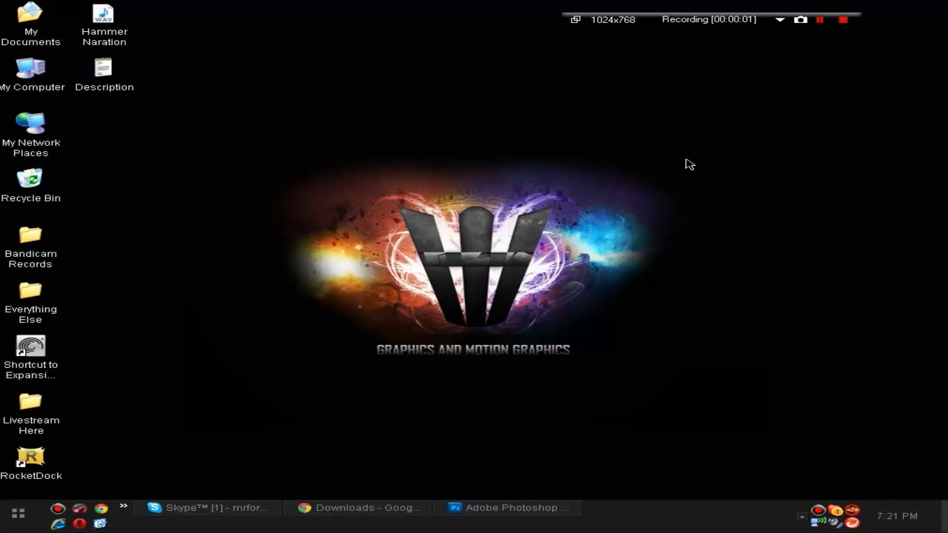
mouse_move(559, 261)
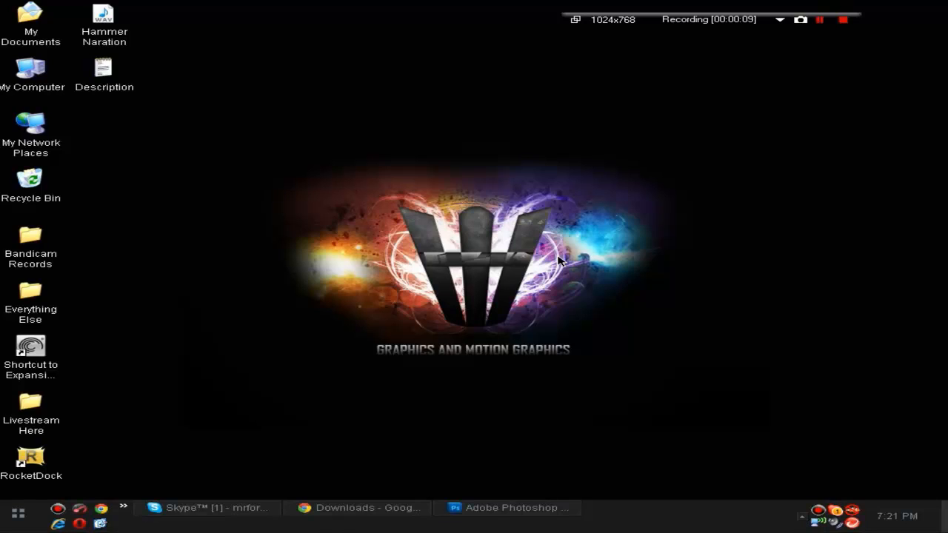
mouse_move(477, 482)
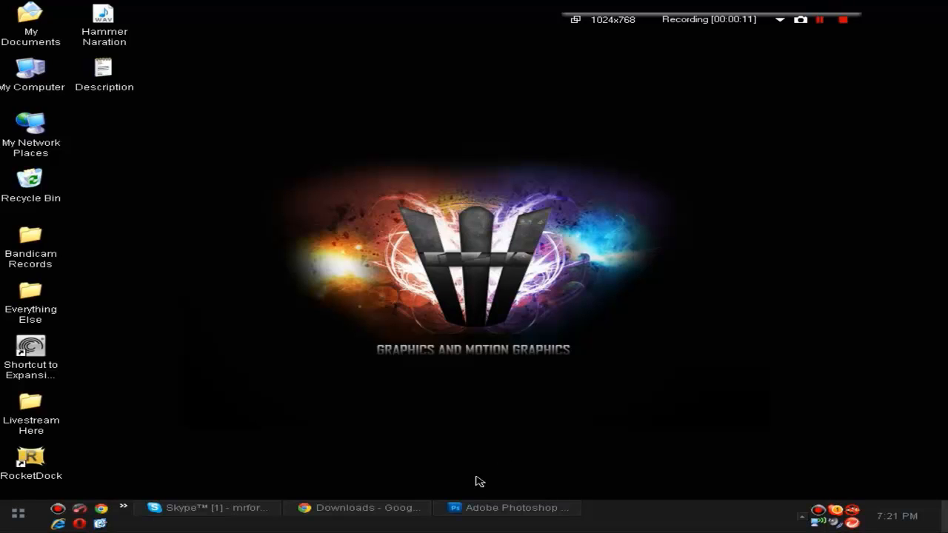
Bring Photoshop to the front and open the File > Open dialog.
click(508, 508)
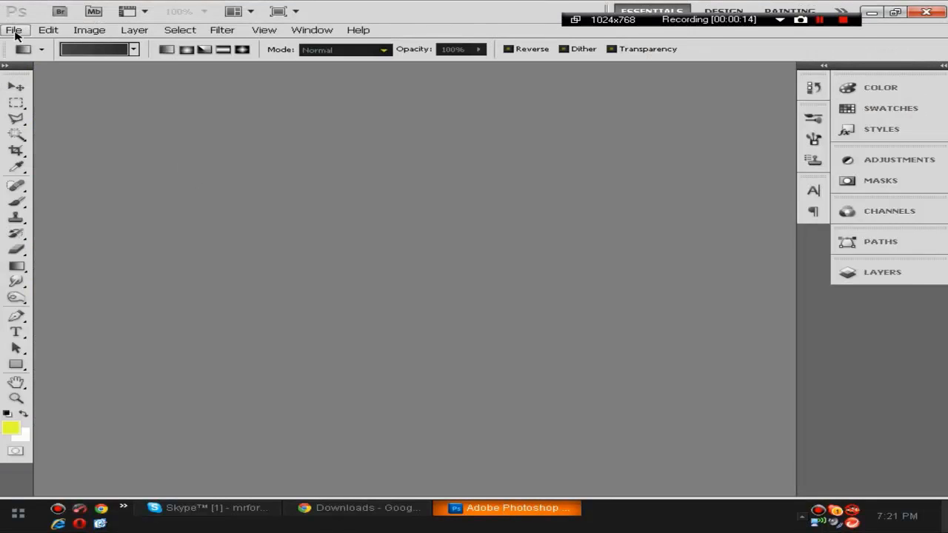
click(13, 30)
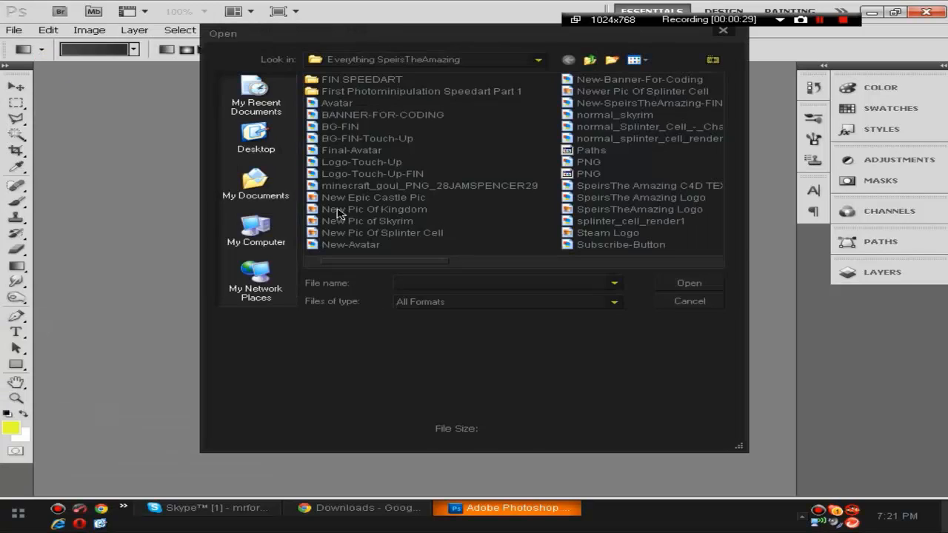
Navigate from GFX through Packs, GrimeGFX FreeFriday Renders and Character Renders into PeopleRenders.
click(591, 60)
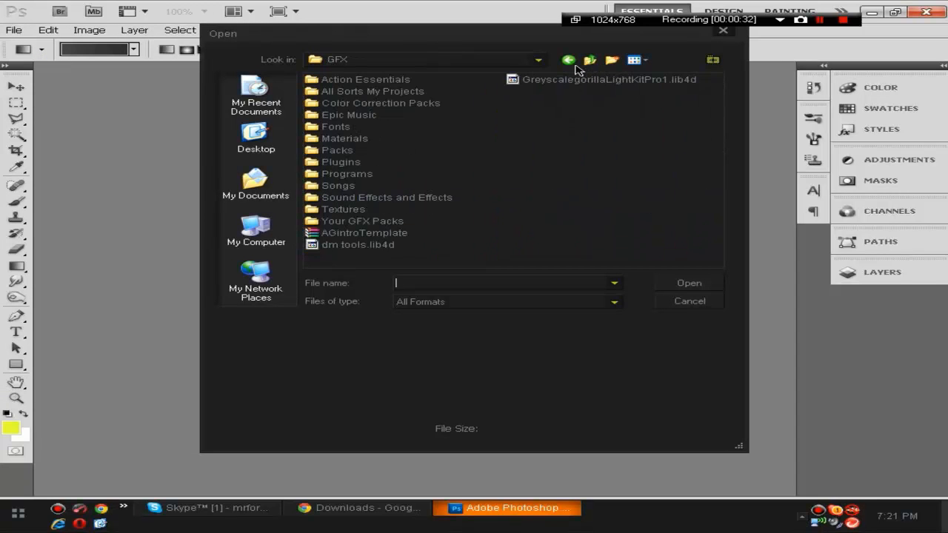
double_click(337, 149)
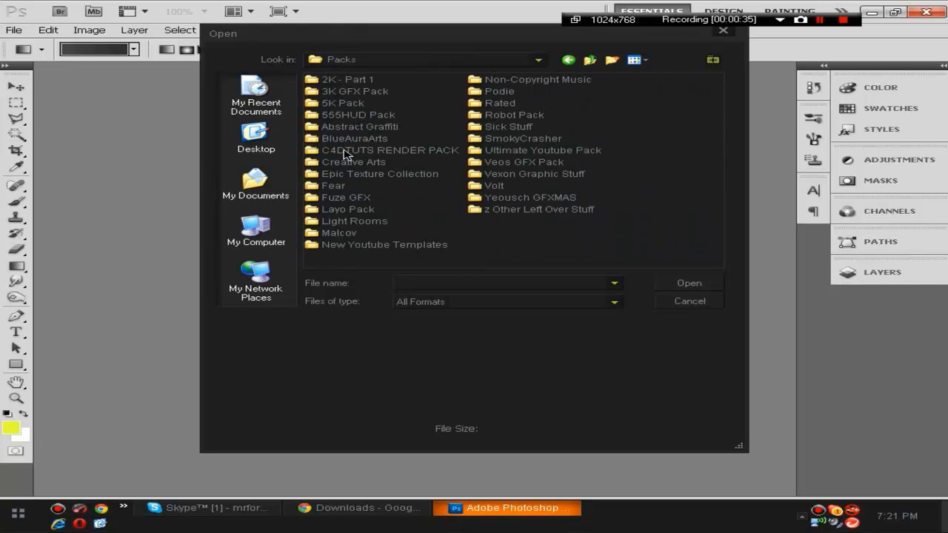
double_click(390, 150)
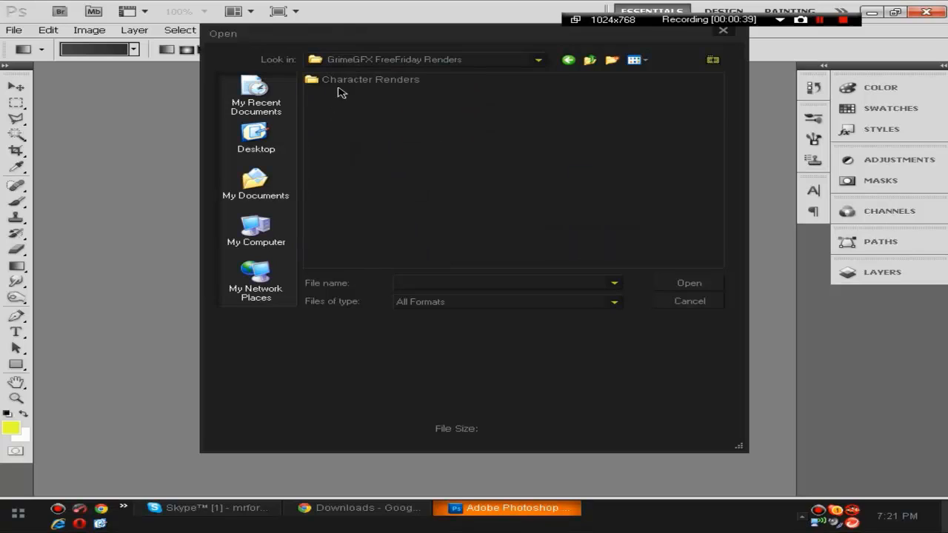
double_click(370, 79)
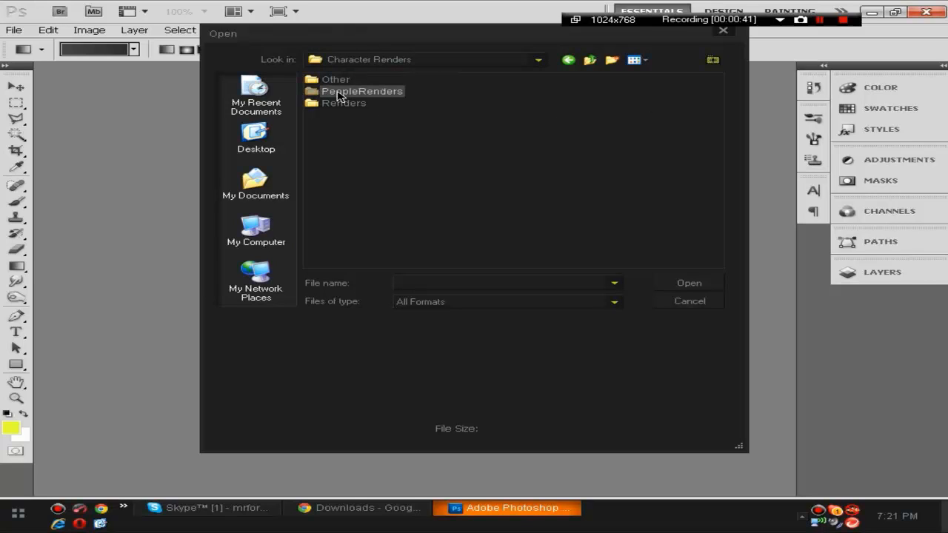
double_click(362, 90)
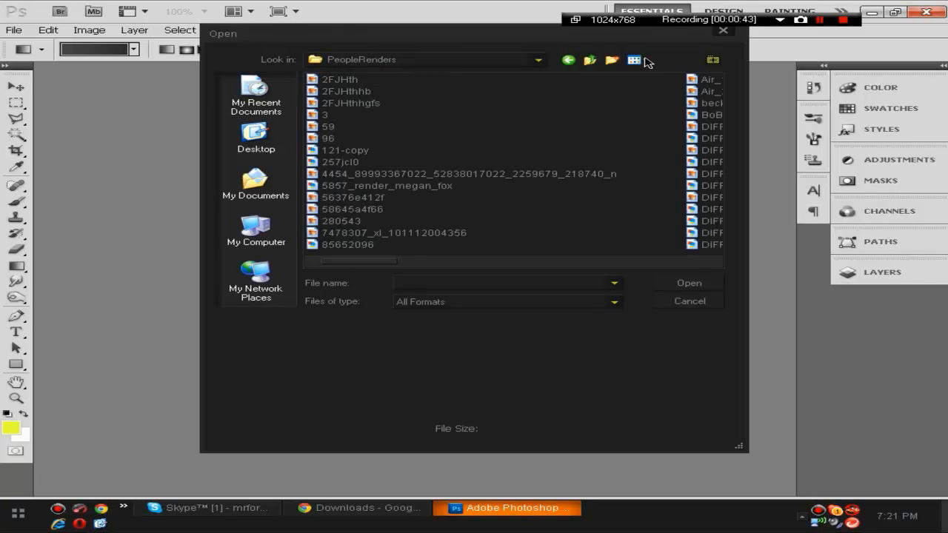
Display the PeopleRenders files as thumbnails.
click(634, 60)
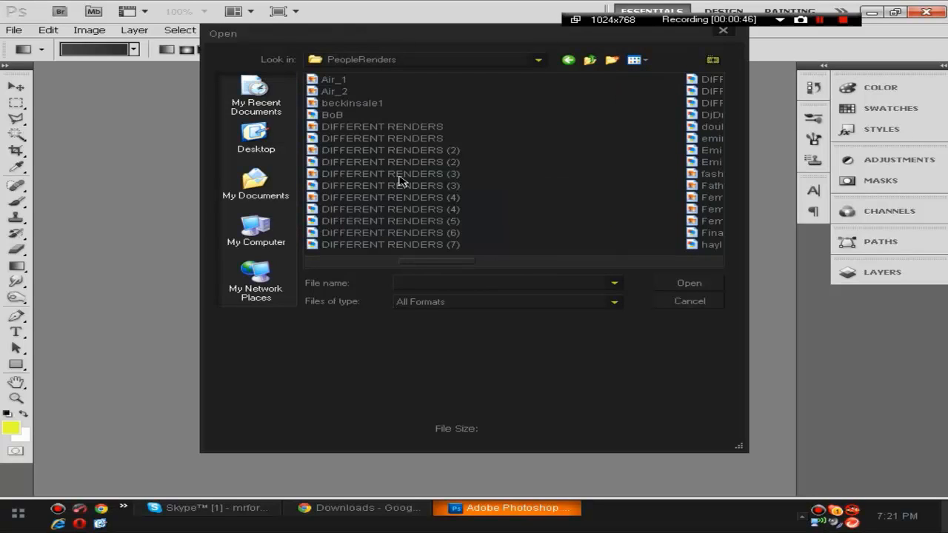
click(638, 60)
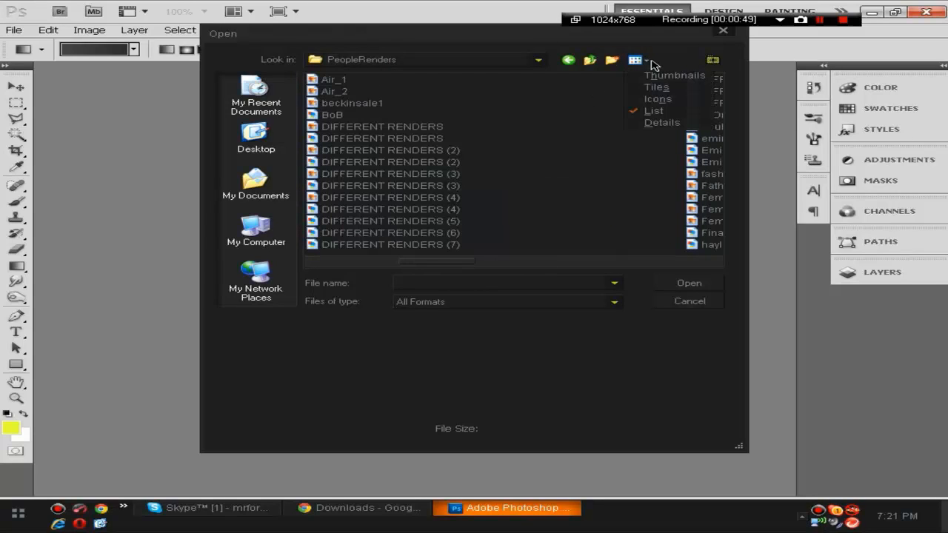
click(674, 75)
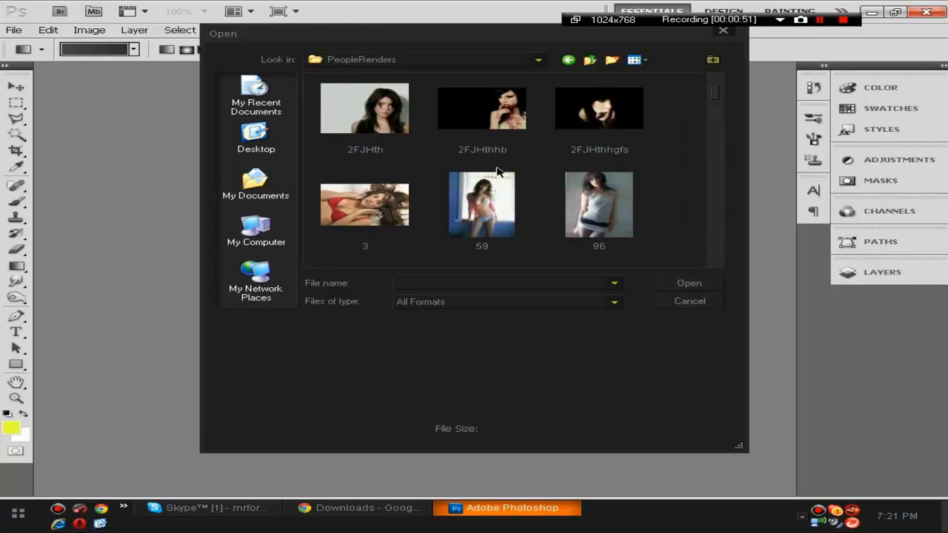
Scroll to WET.png, the sword-wielding warrior render, and pick a toolbox tool.
scroll(down, 3)
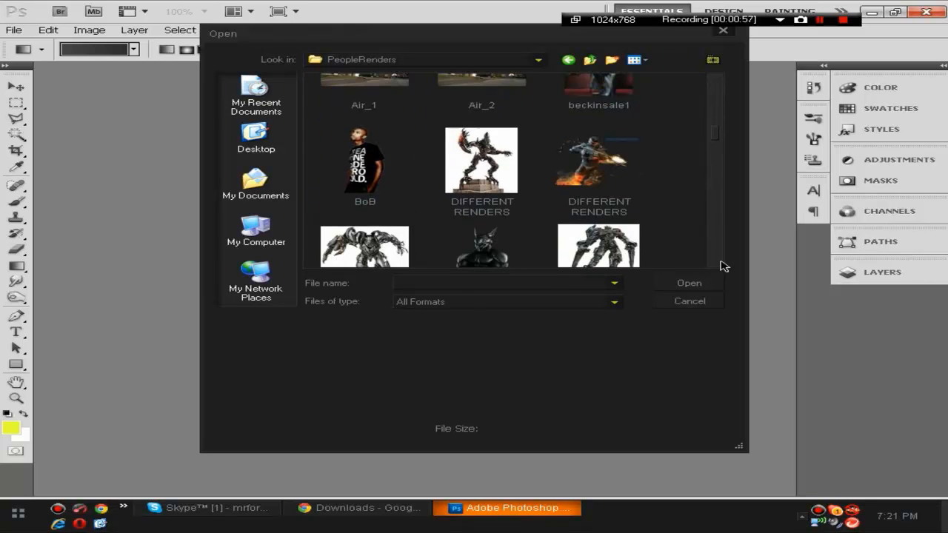
scroll(down, 3)
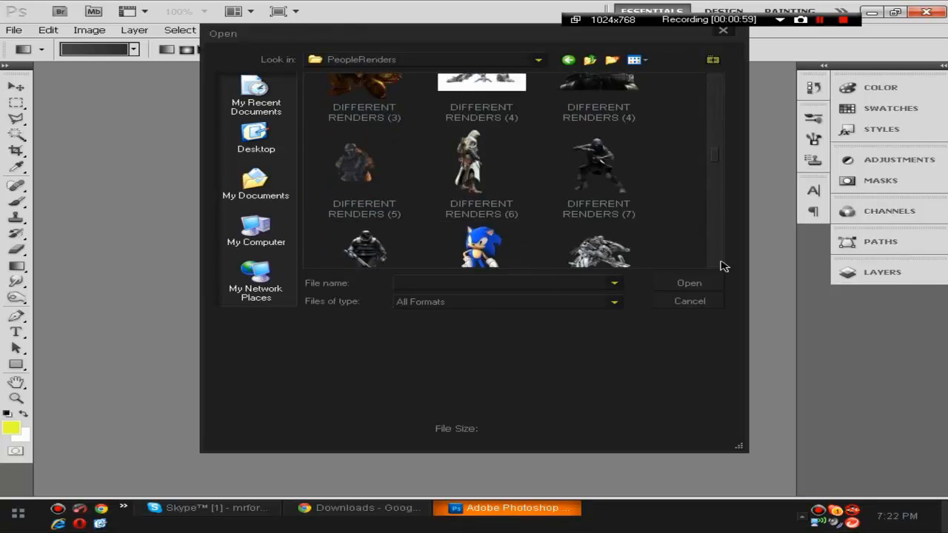
scroll(down, 3)
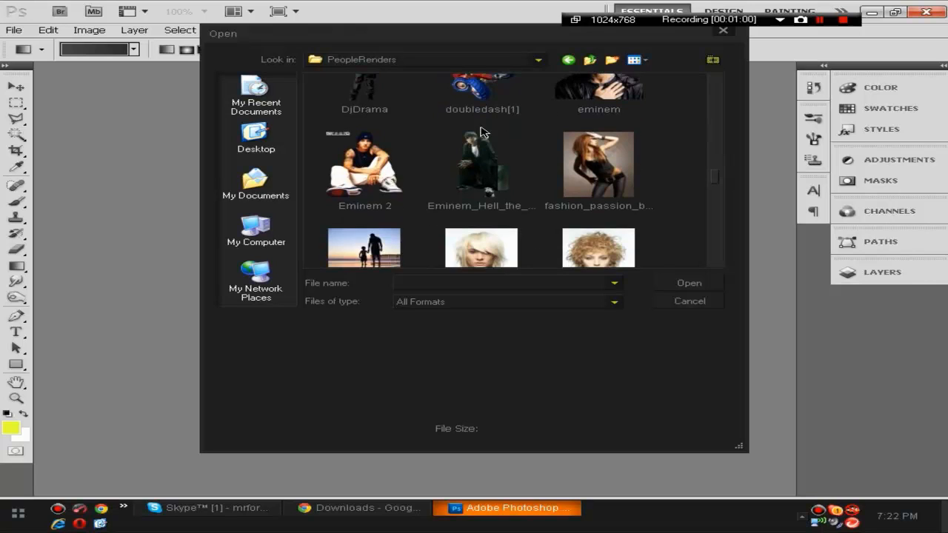
scroll(down, 3)
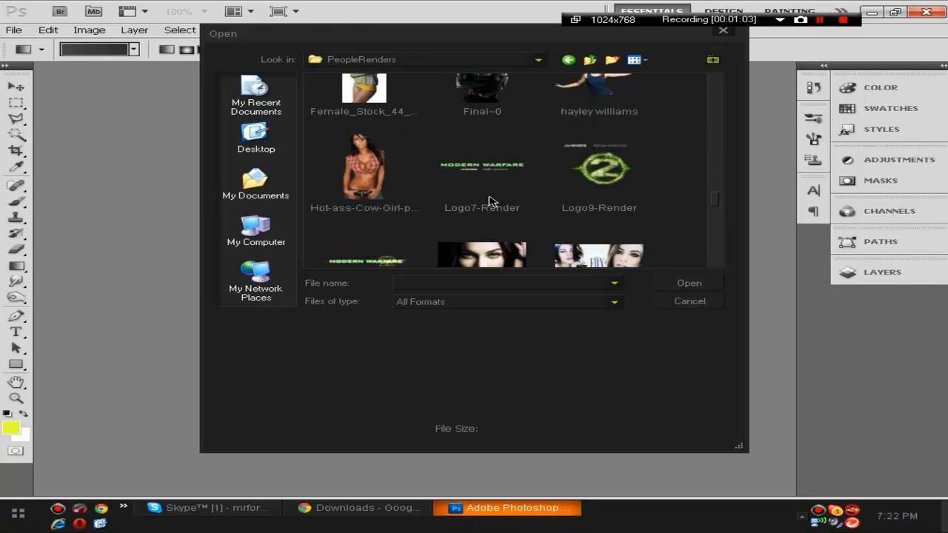
scroll(down, 3)
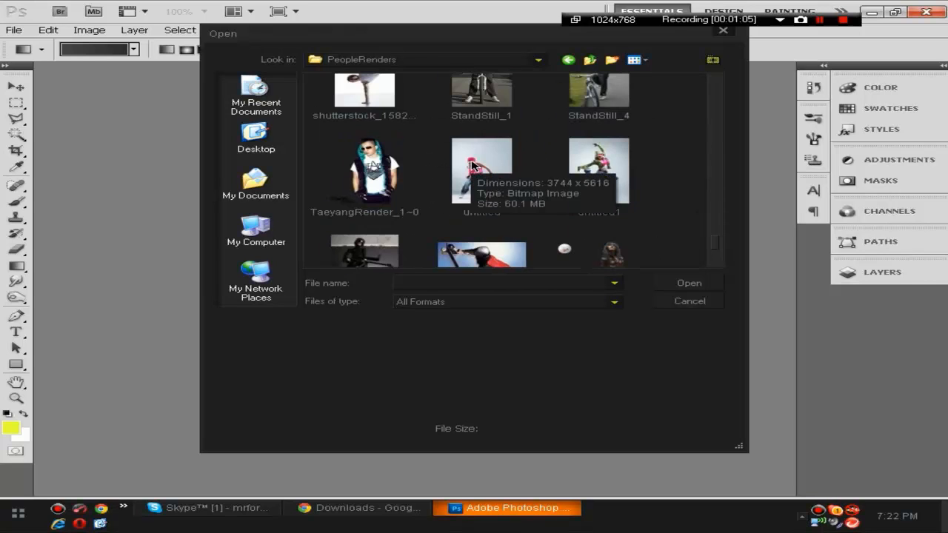
scroll(down, 3)
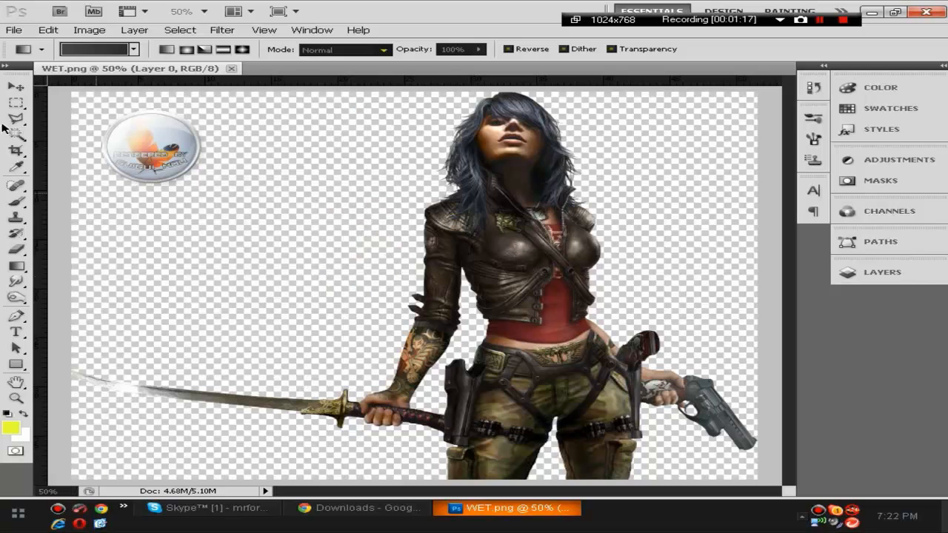
click(15, 102)
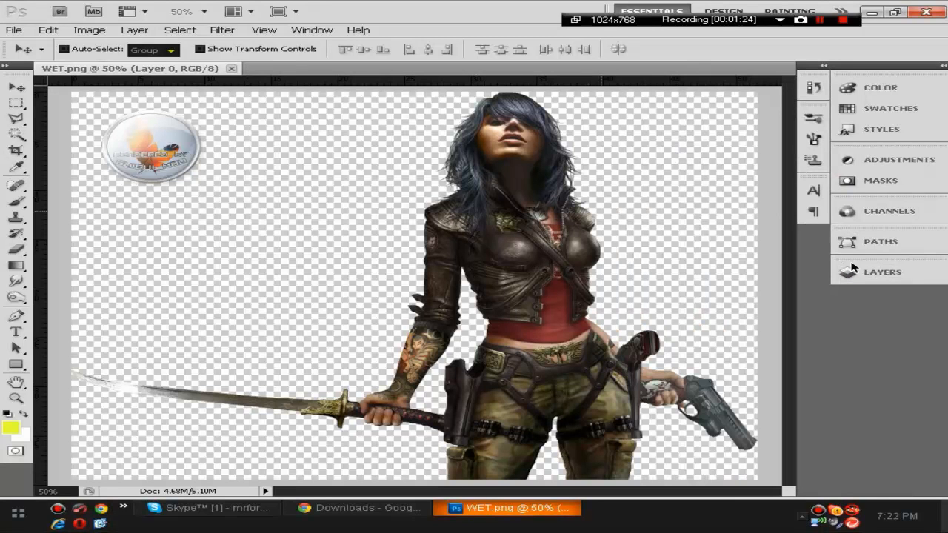
Remove the round logo watermark and switch to the Rectangular Marquee Tool.
click(883, 271)
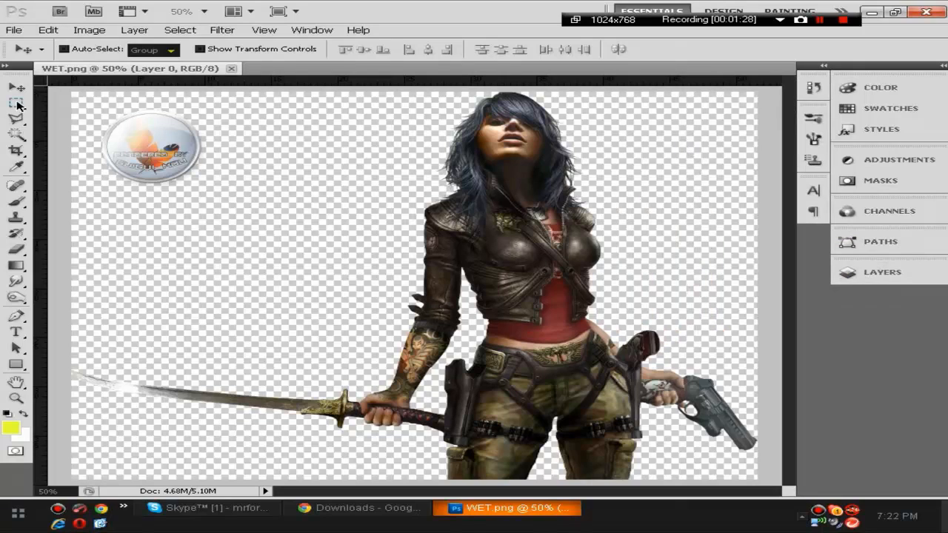
click(16, 105)
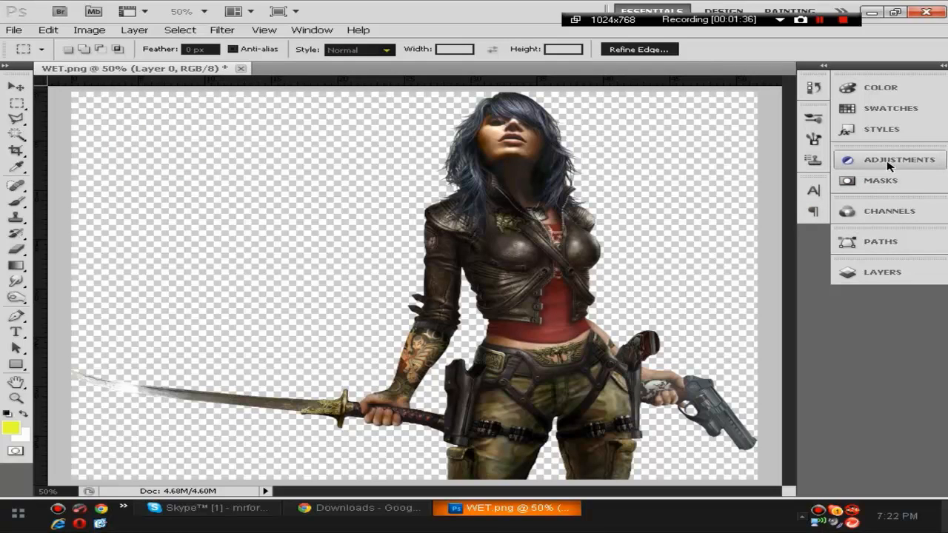
Add a Gradient Map adjustment layer using the black-to-white gradient preset.
click(898, 159)
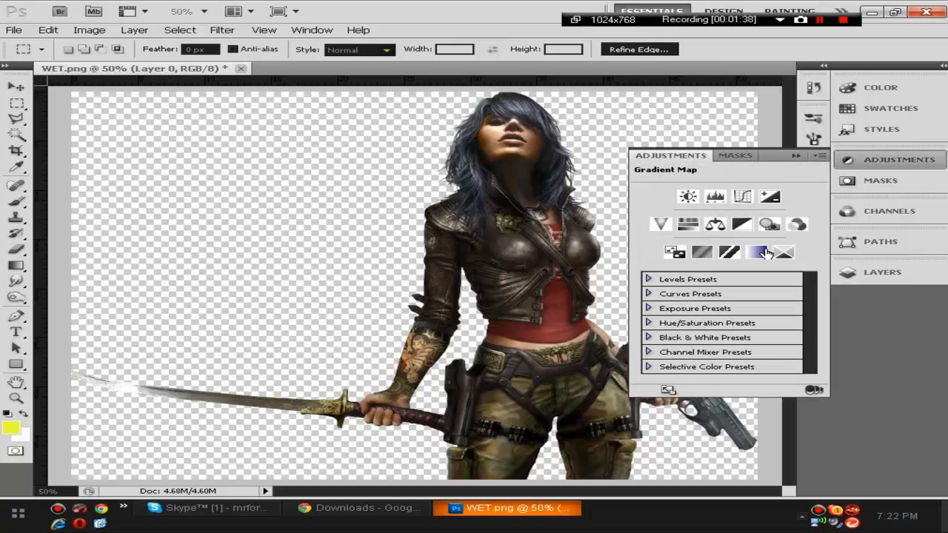
click(758, 252)
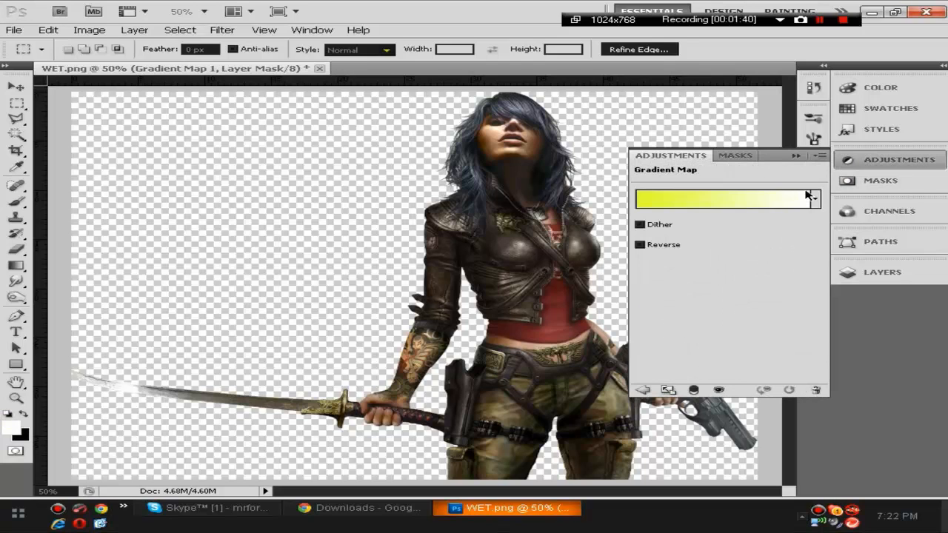
click(813, 198)
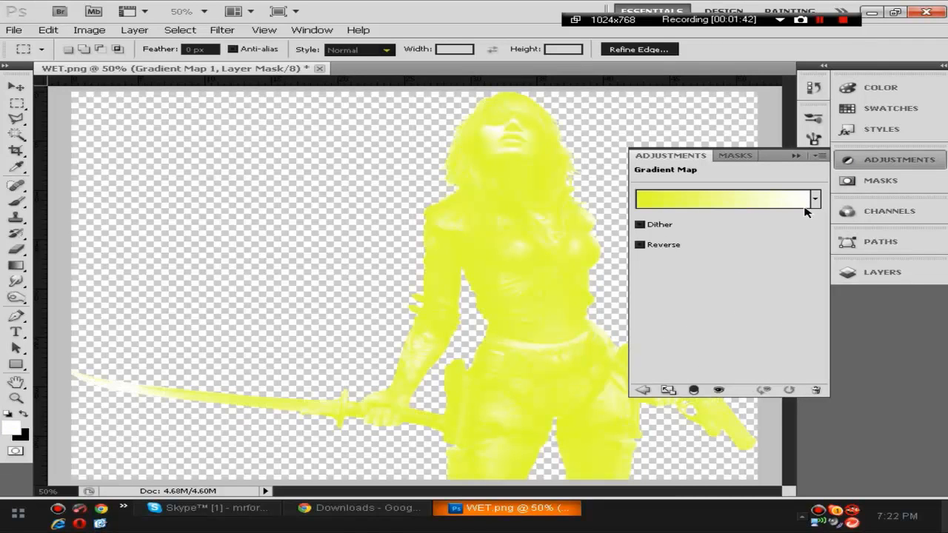
click(726, 198)
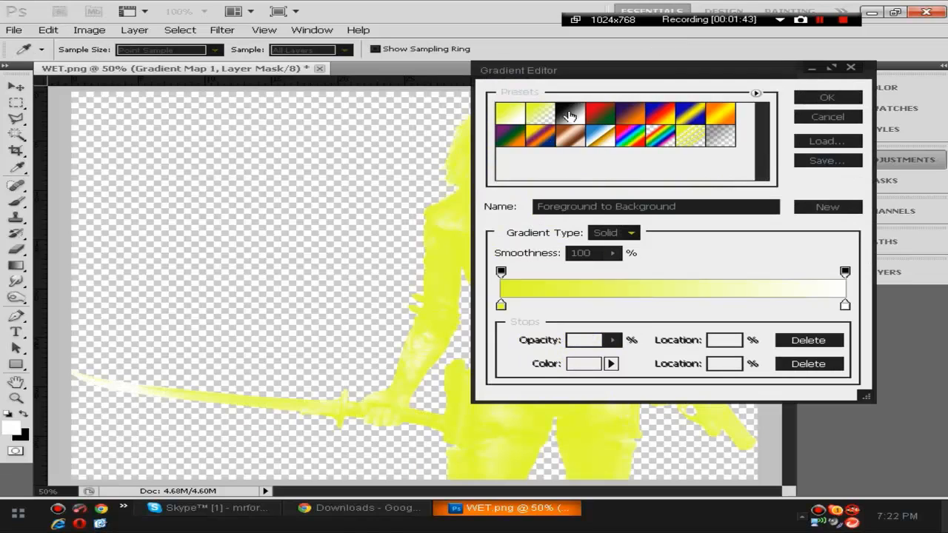
click(540, 115)
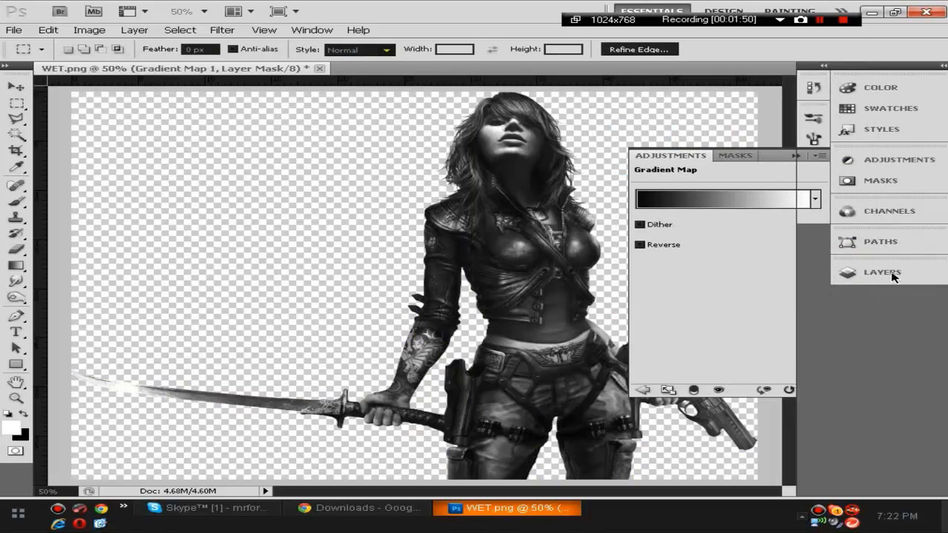
Try Overlay, Soft Light and Dissolve blend modes on the Gradient Map layer.
click(882, 271)
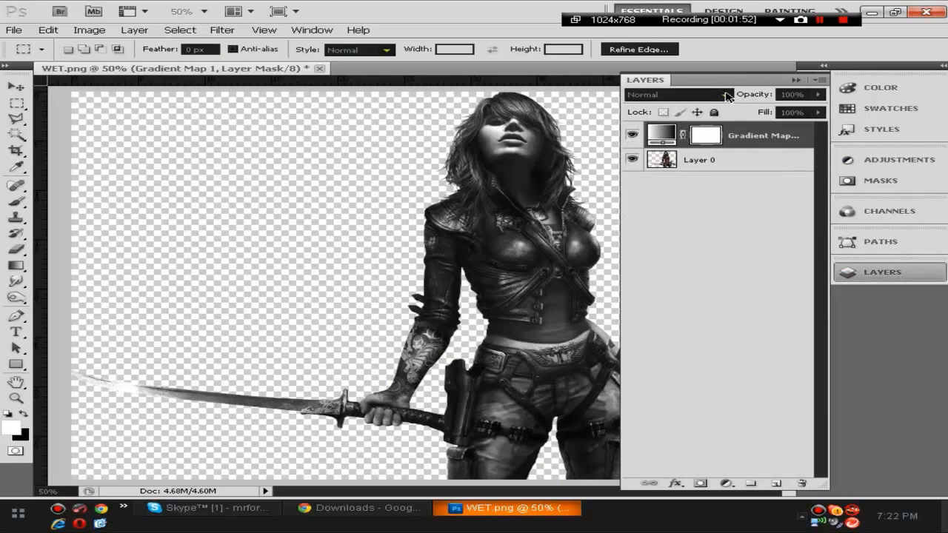
click(674, 94)
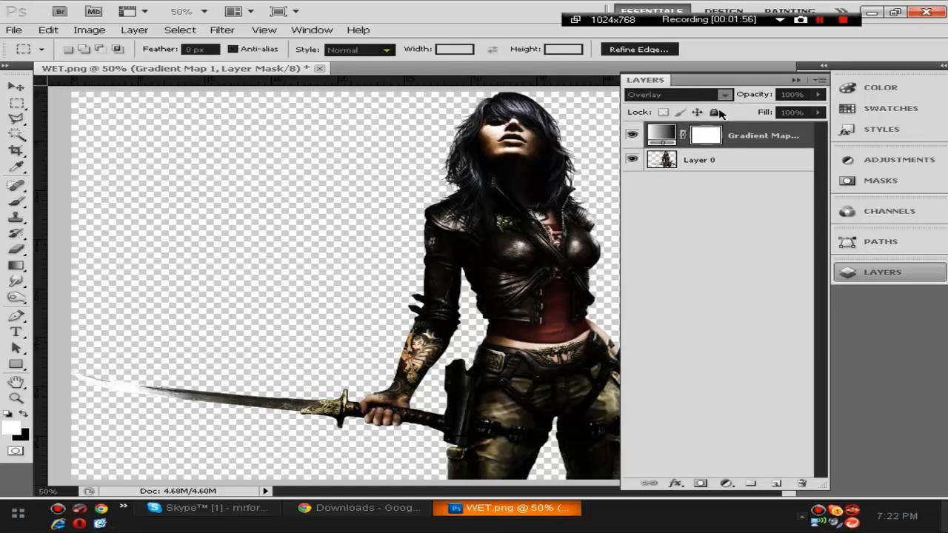
click(674, 94)
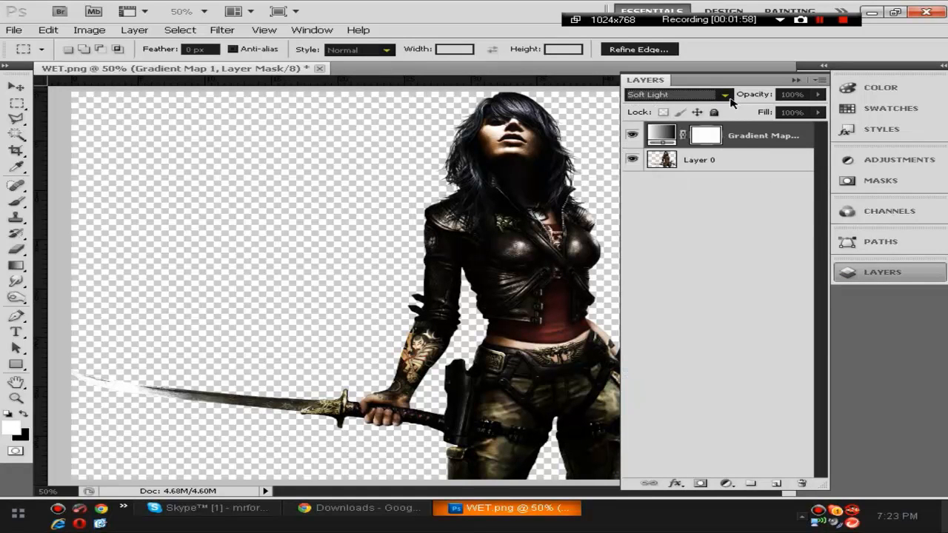
click(676, 94)
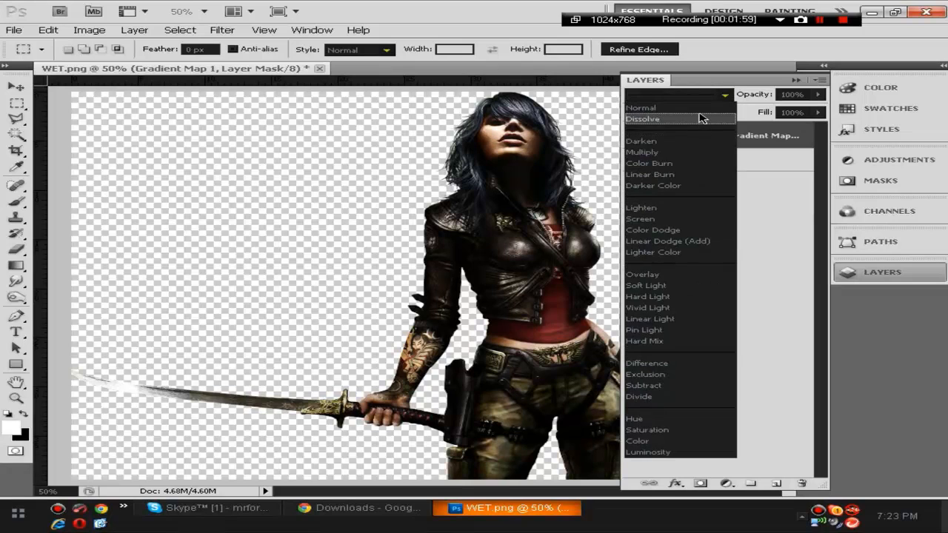
click(642, 119)
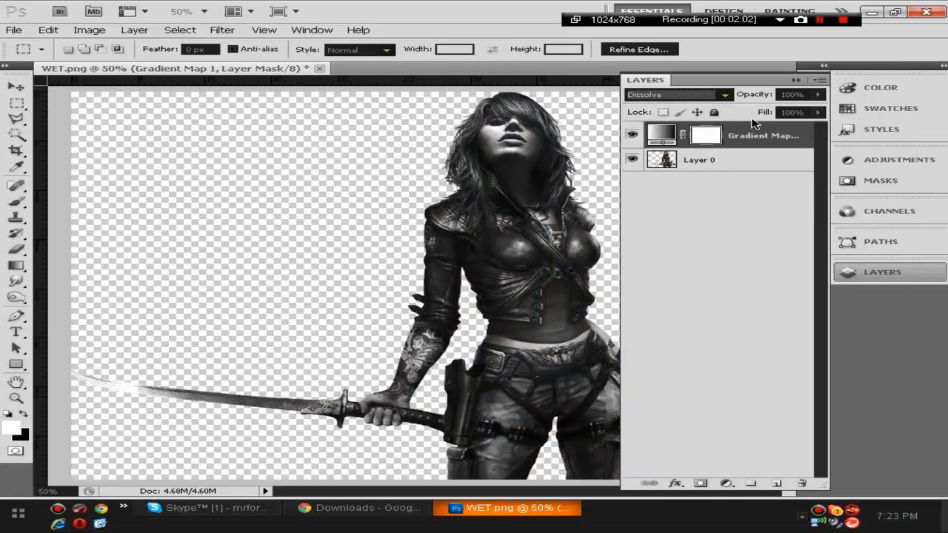
click(674, 94)
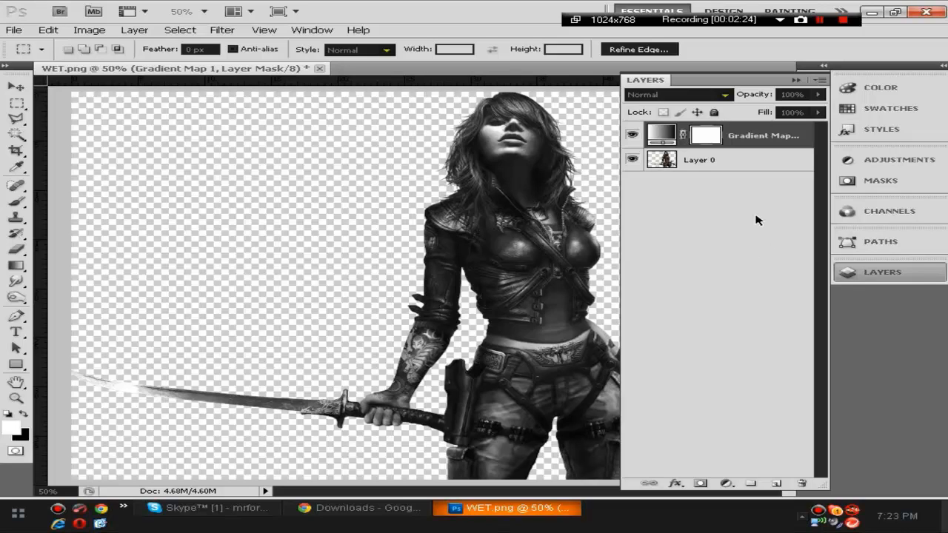
mouse_move(771, 240)
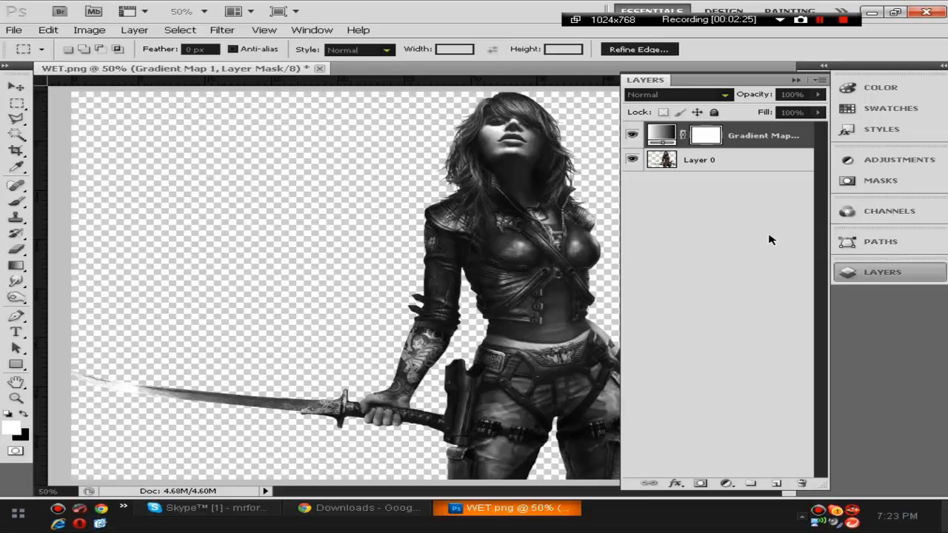
mouse_move(837, 77)
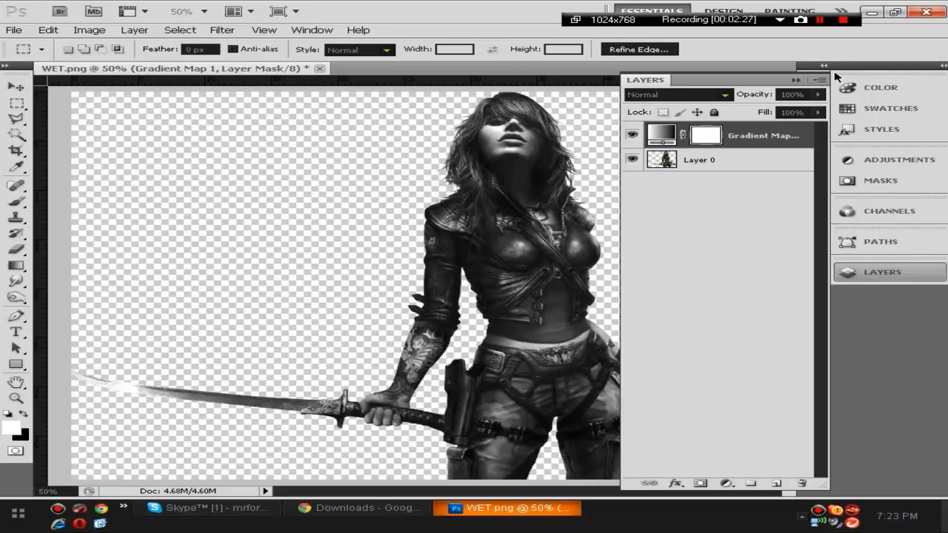